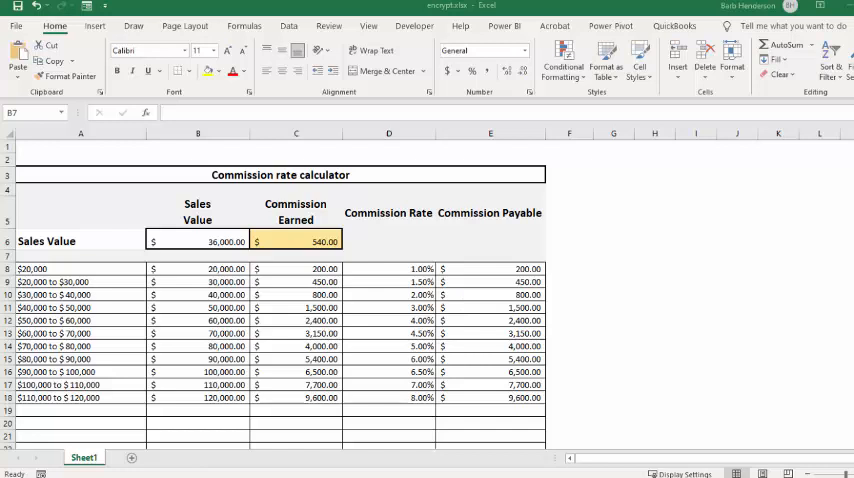
mouse_move(373, 25)
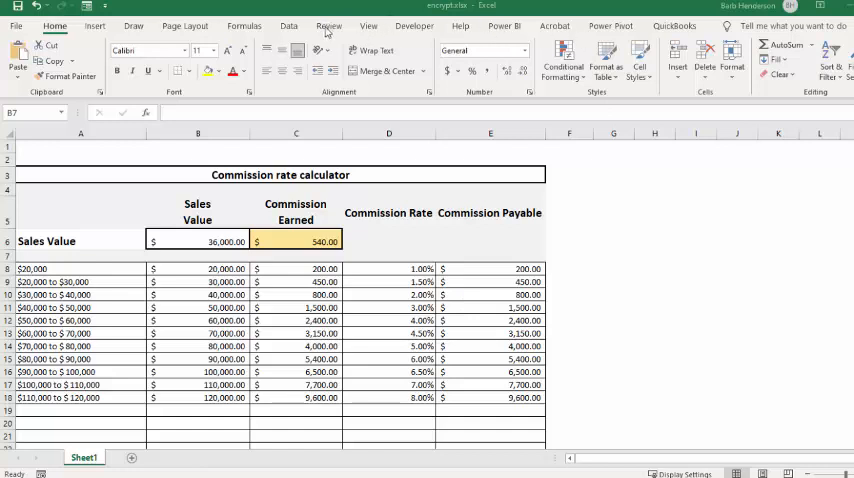
- Protect Sheet1 from Review > Protect Sheet, entering and confirming the password
left_click(325, 25)
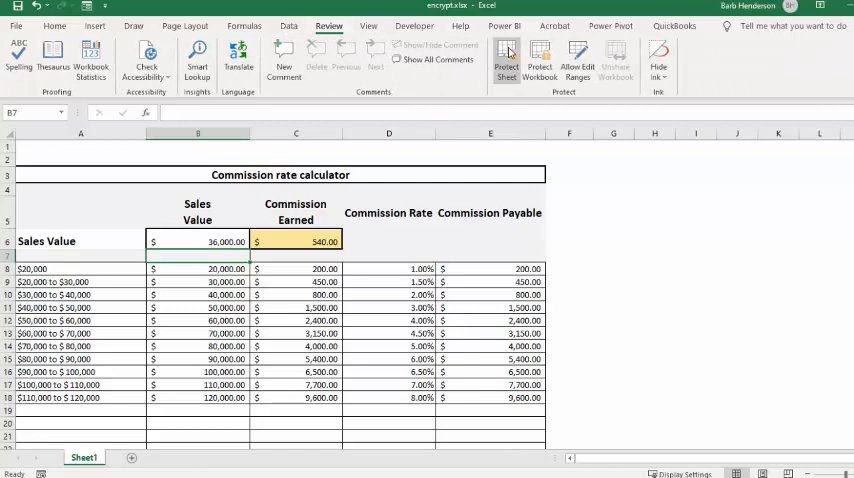
left_click(507, 58)
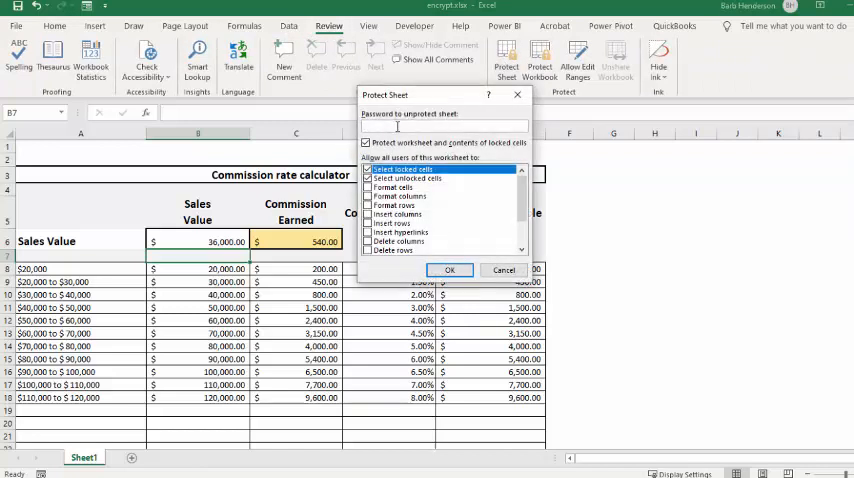
type("•")
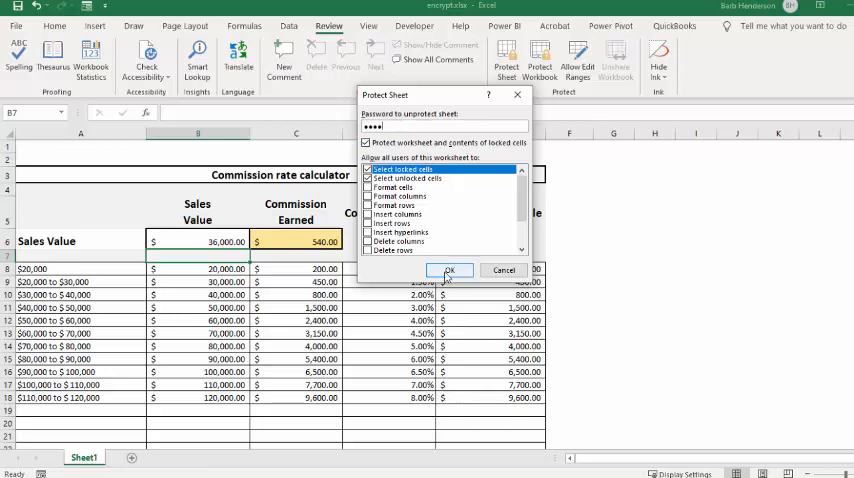
left_click(450, 270)
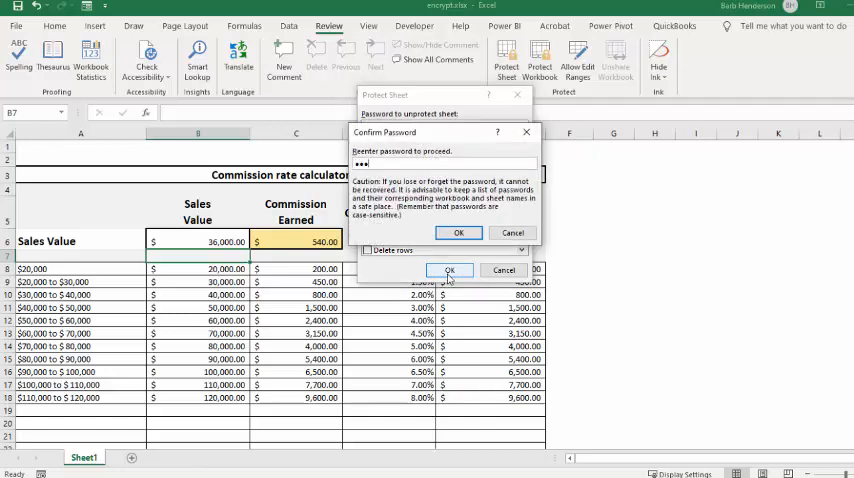
type("•")
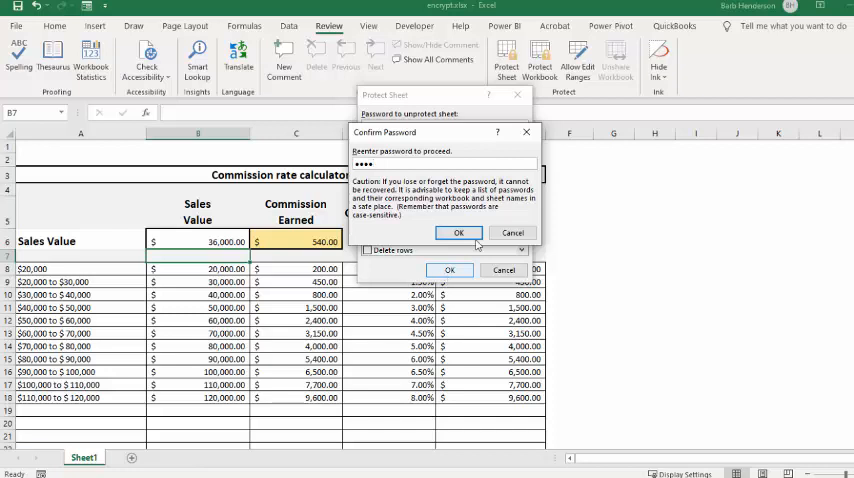
left_click(458, 232)
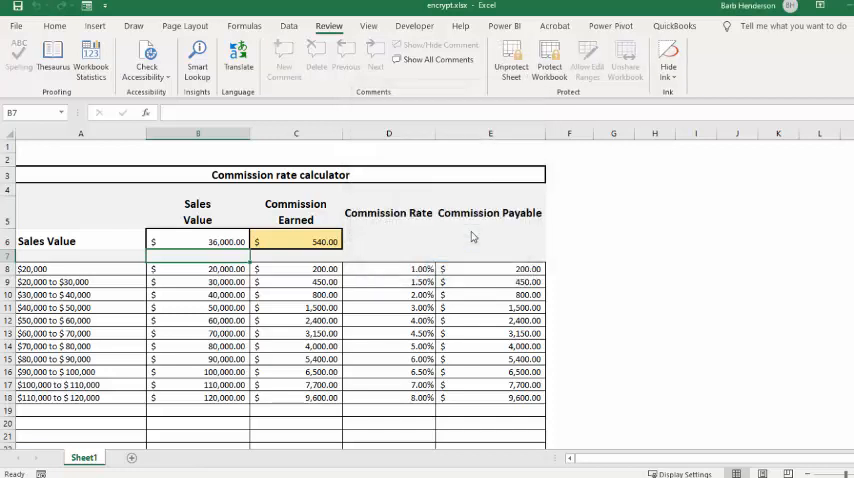
- Attempt to edit cells B6 and C6 and dismiss both protected-sheet warnings
left_click(208, 241)
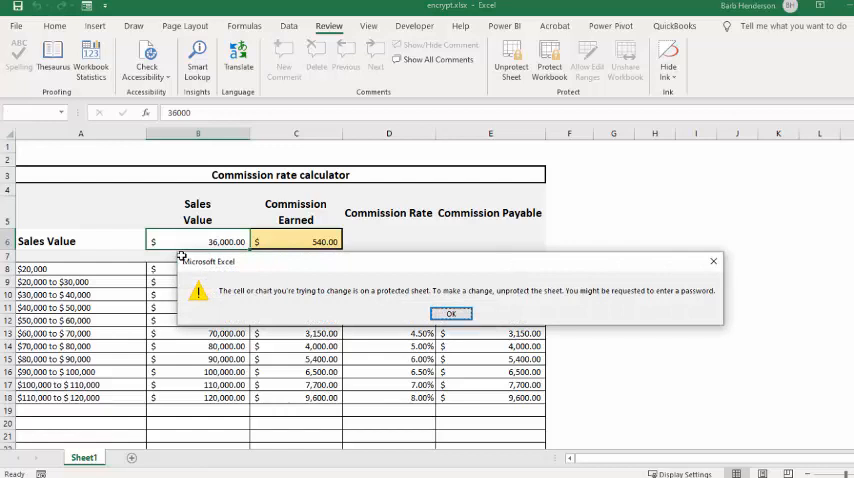
mouse_move(350, 295)
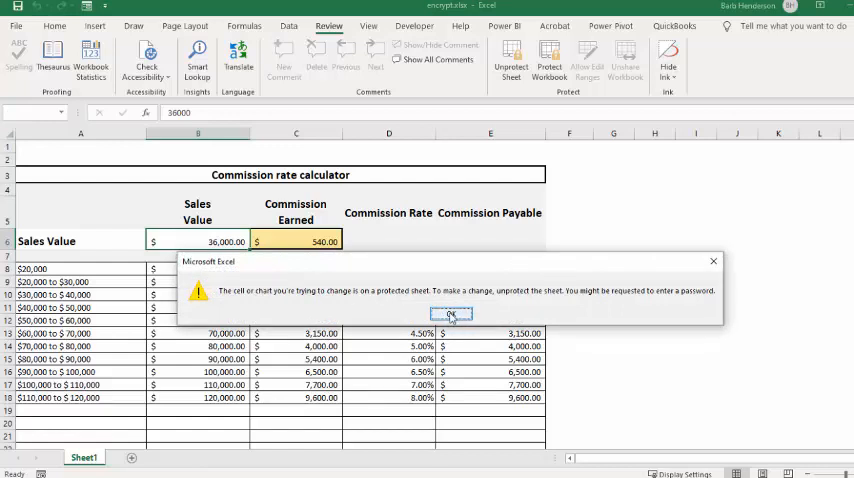
left_click(450, 315)
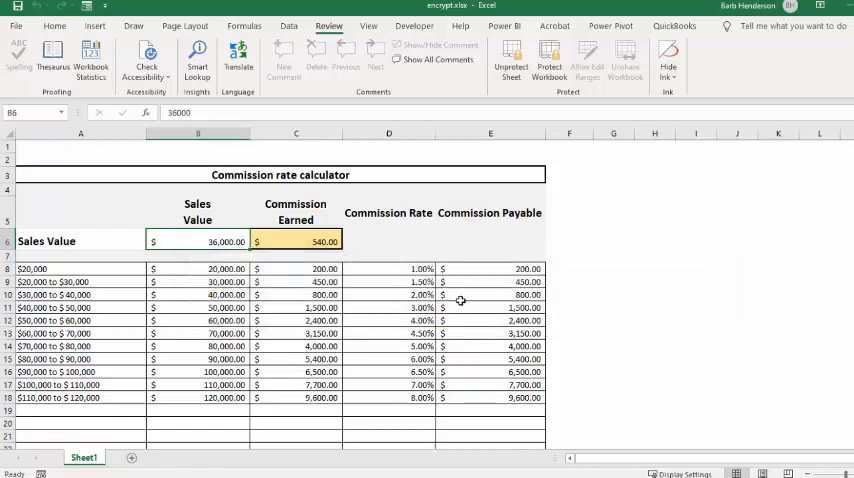
mouse_move(291, 240)
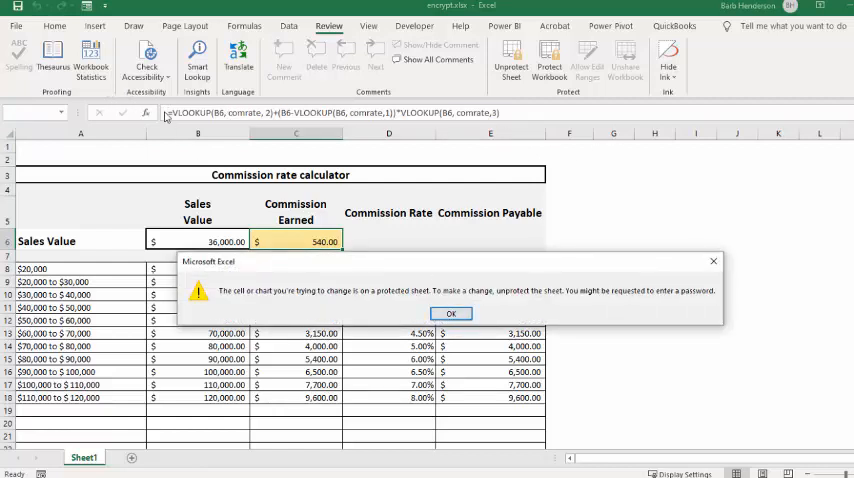
mouse_move(450, 333)
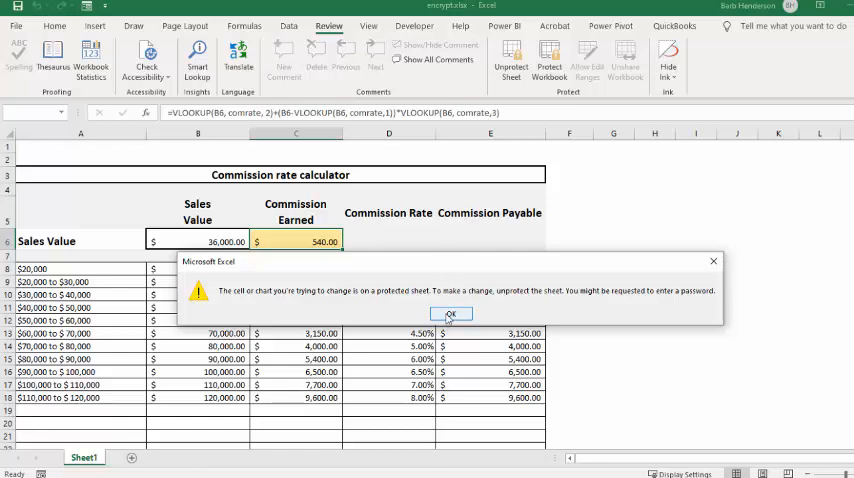
left_click(450, 312)
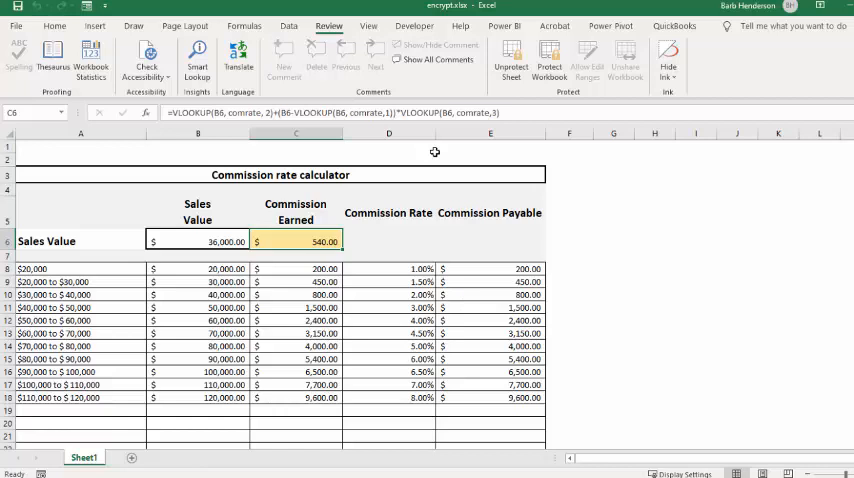
mouse_move(386, 157)
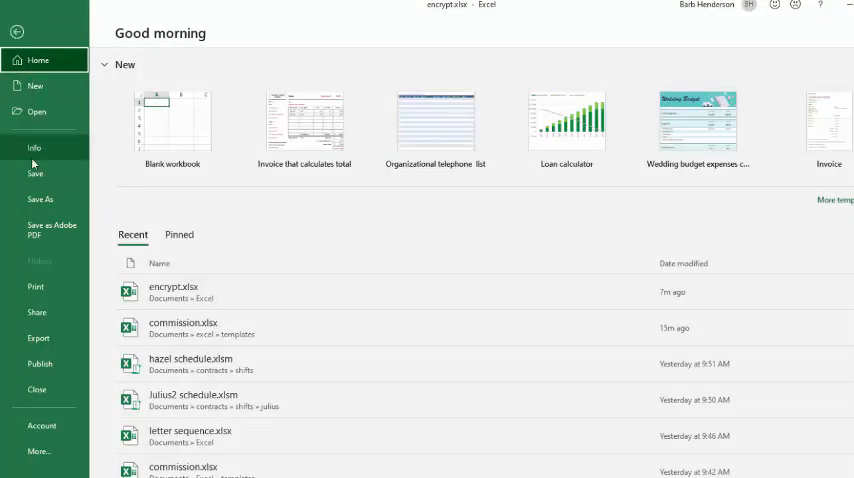
- Choose Encrypt with Password under File > Info > Protect Workbook
left_click(33, 147)
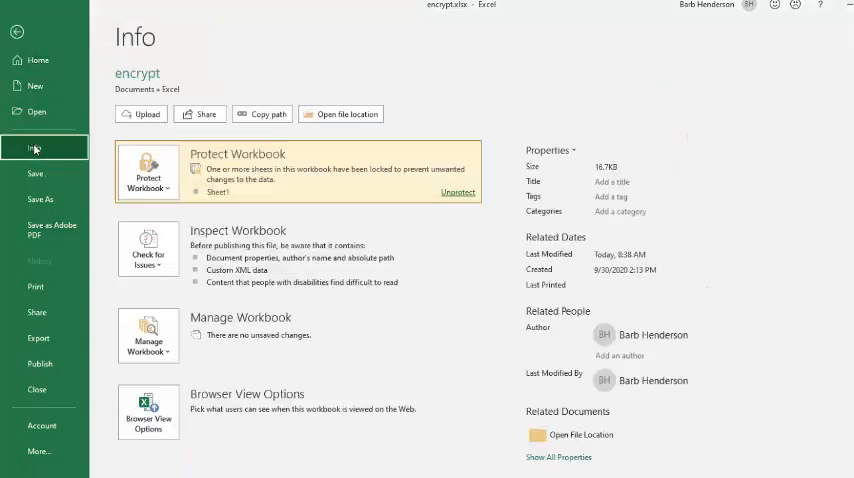
mouse_move(197, 197)
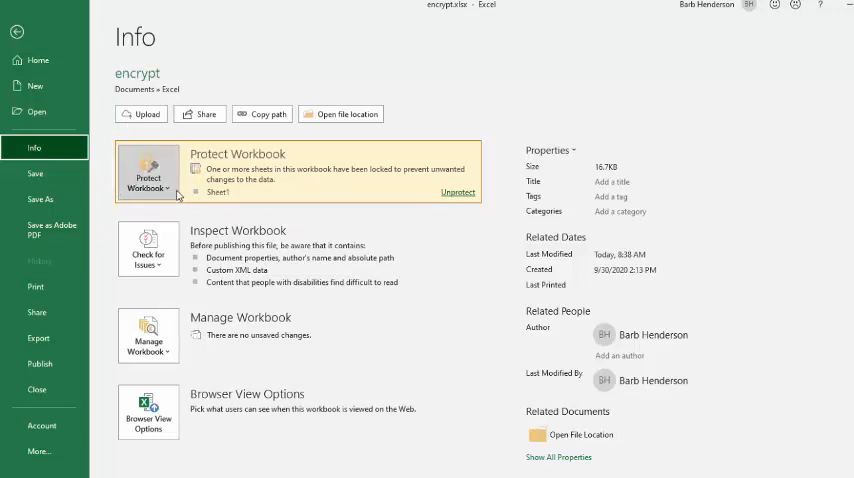
left_click(148, 172)
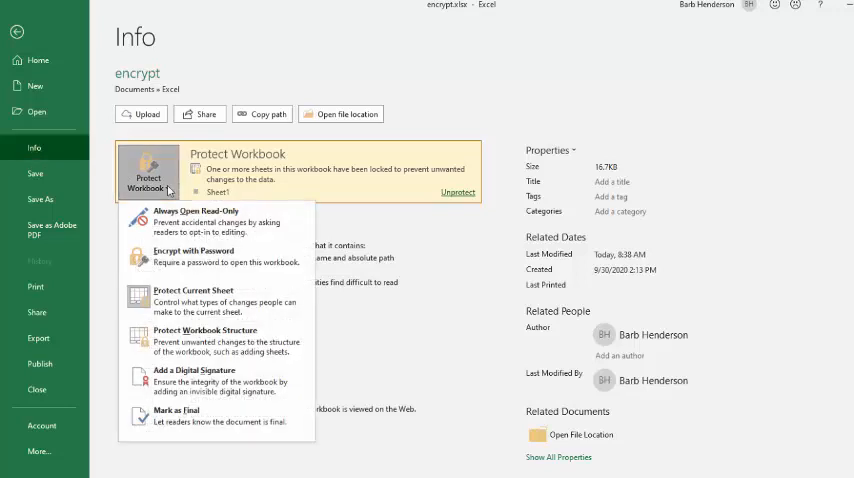
mouse_move(210, 263)
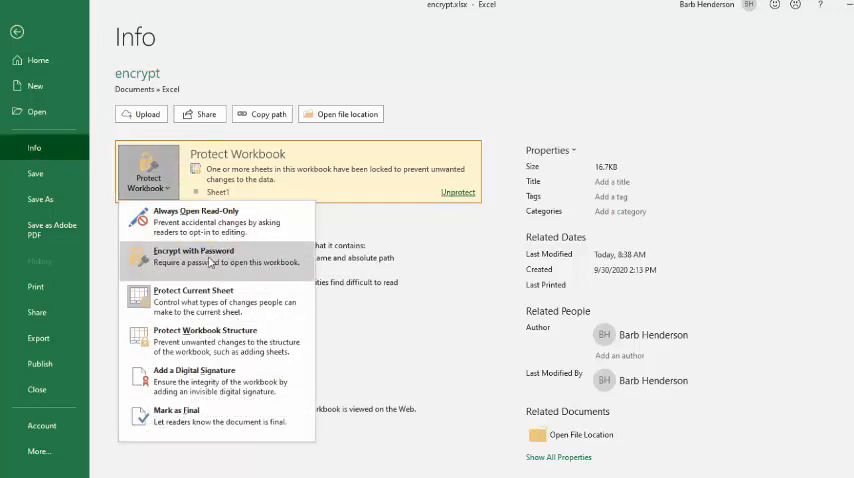
left_click(192, 251)
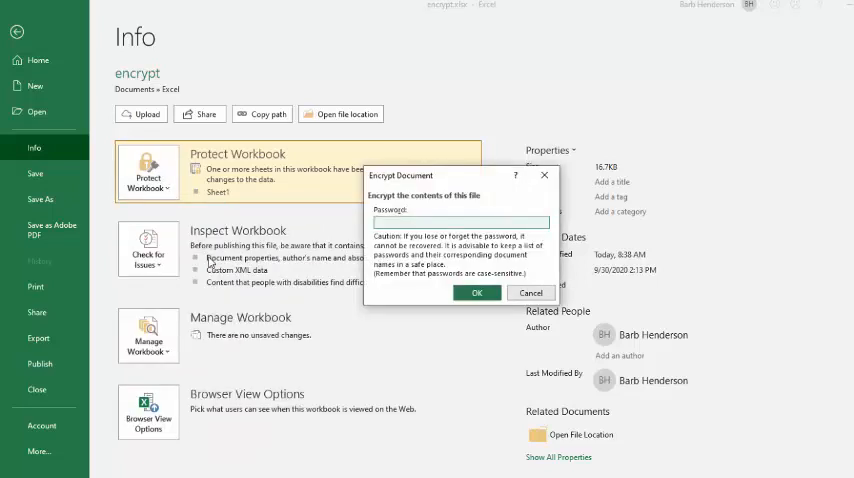
left_click(458, 221)
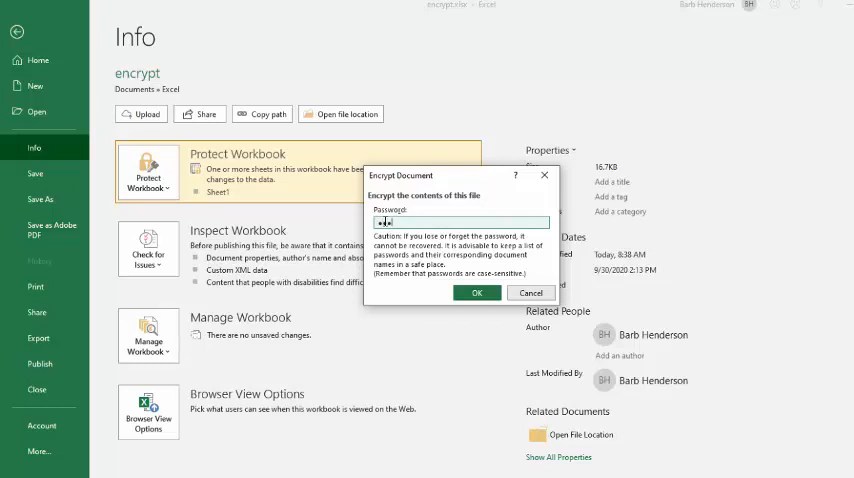
- Enter and confirm the workbook encryption password
type("•")
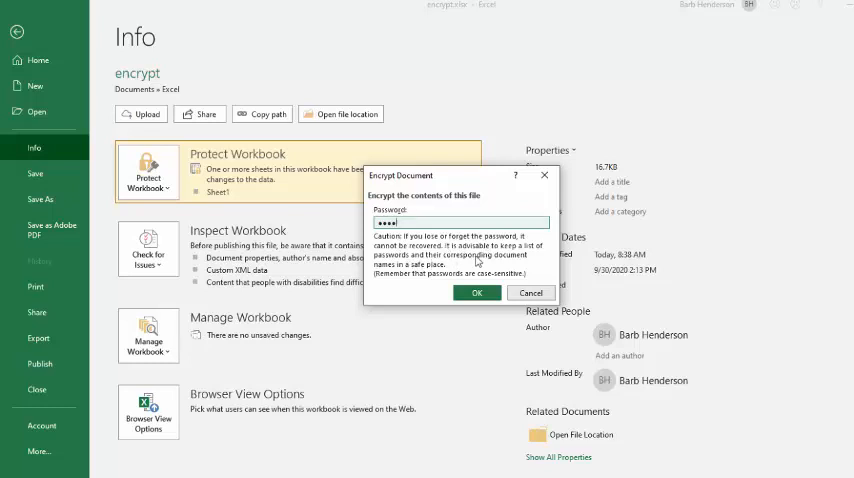
mouse_move(543, 278)
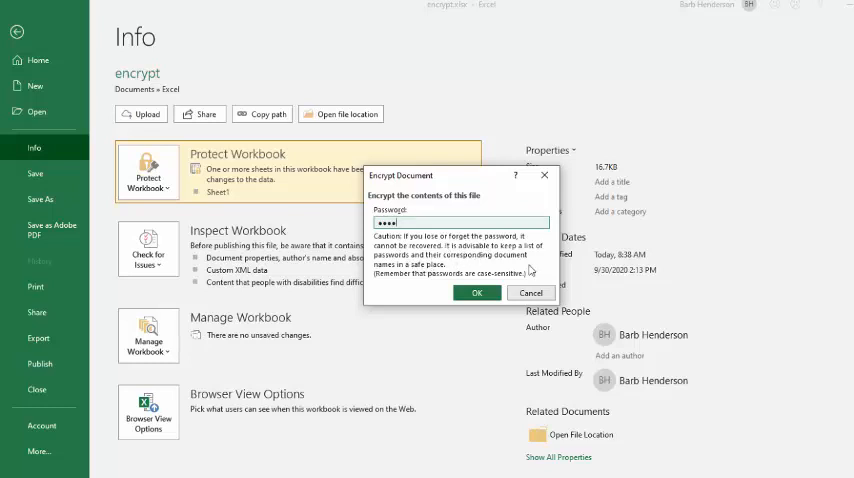
mouse_move(506, 273)
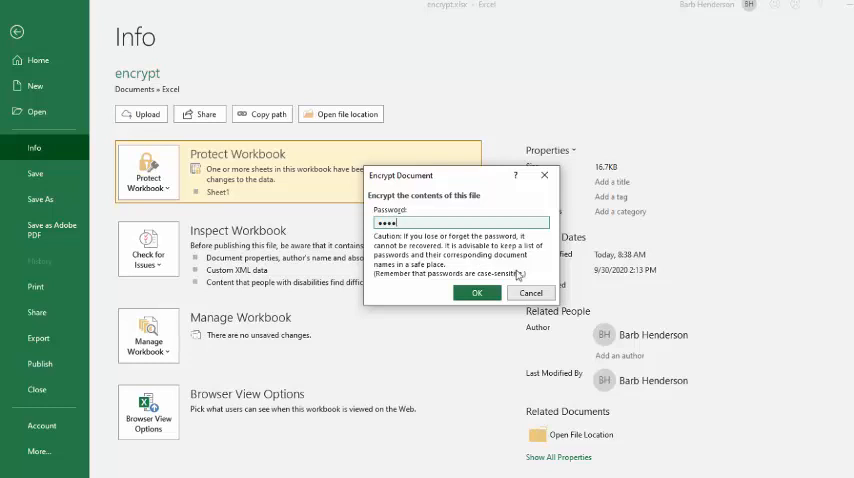
mouse_move(502, 277)
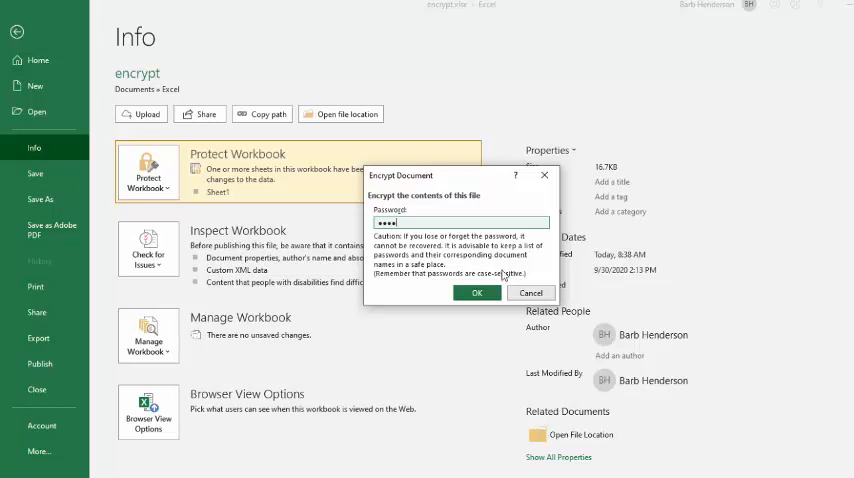
mouse_move(513, 264)
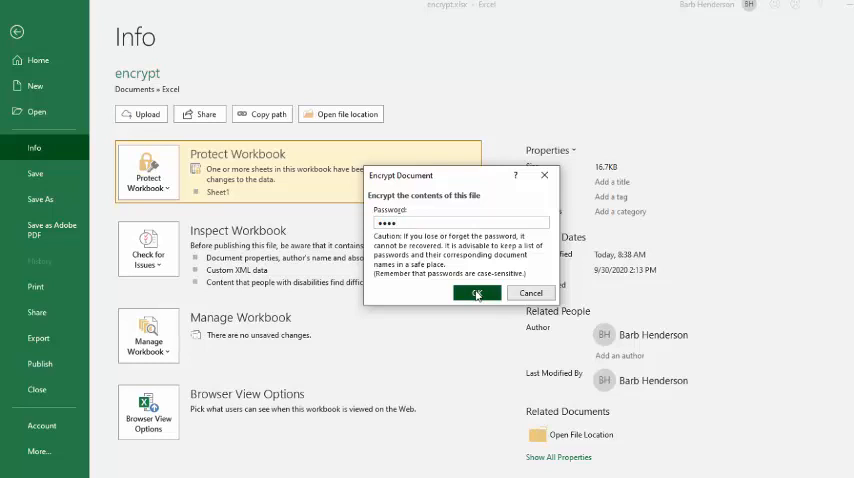
left_click(477, 292)
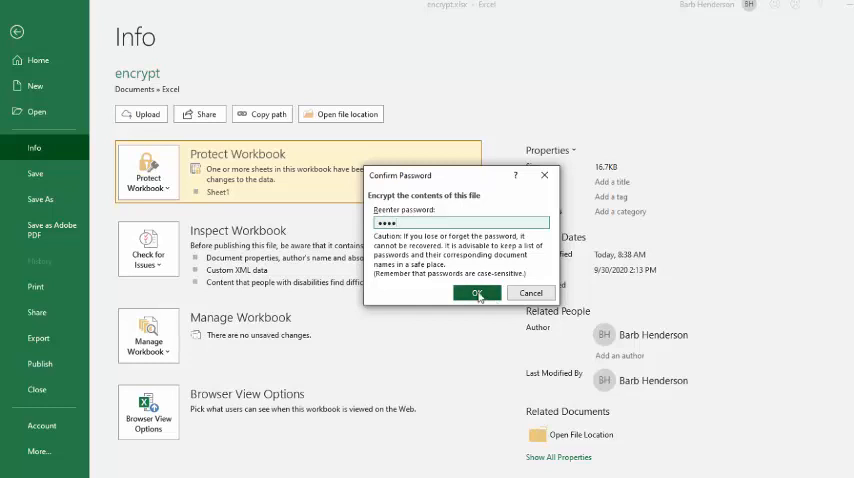
left_click(476, 293)
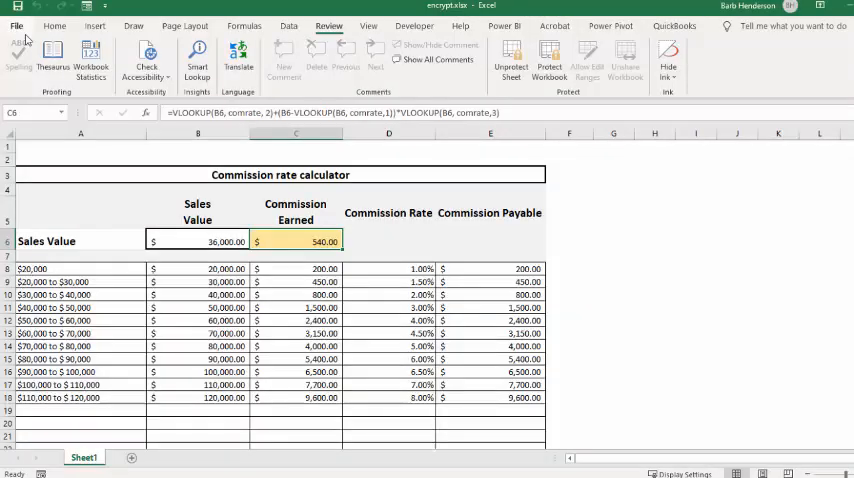
- Close encrypt.xlsx from the File menu, saving the changes when prompted
left_click(33, 27)
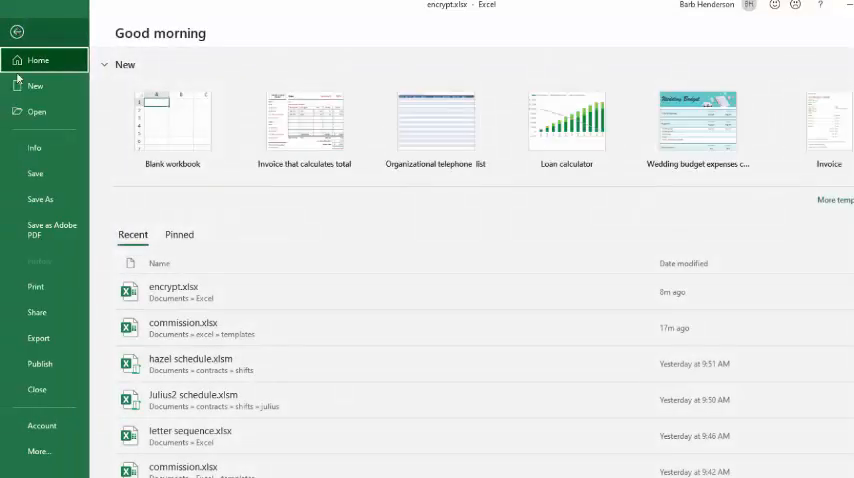
left_click(38, 450)
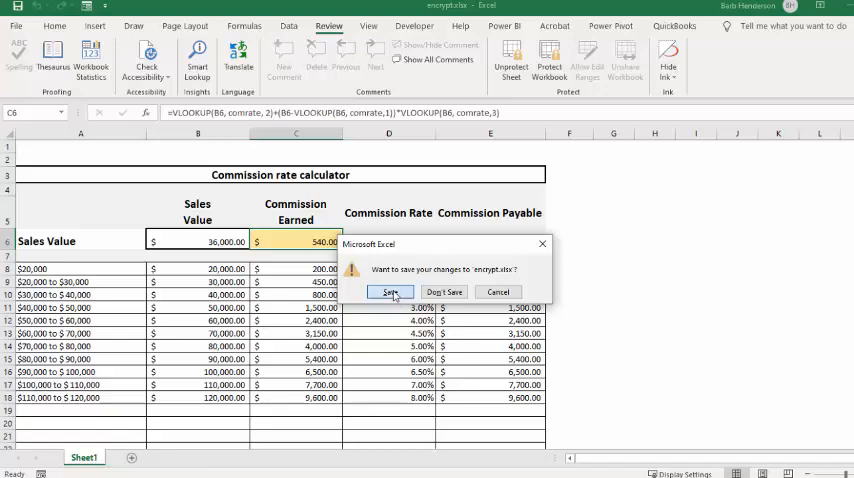
left_click(391, 292)
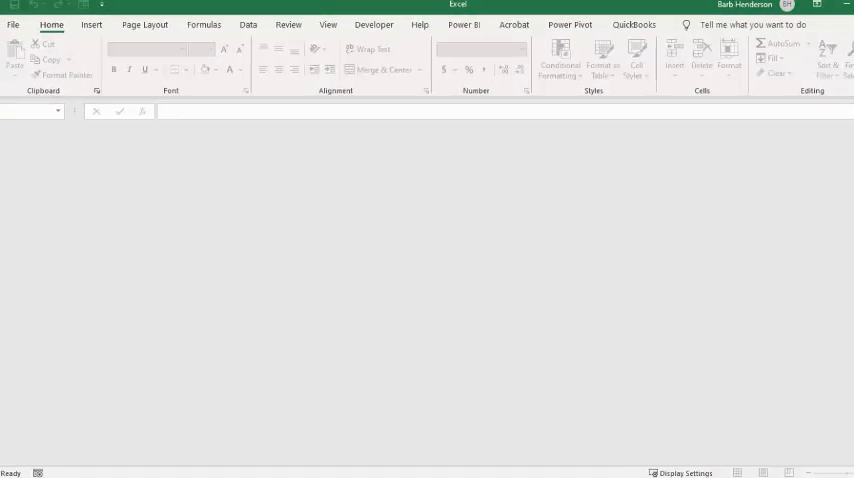
- Reopen encrypt.xlsx from the recent list and enter its password
left_click(13, 21)
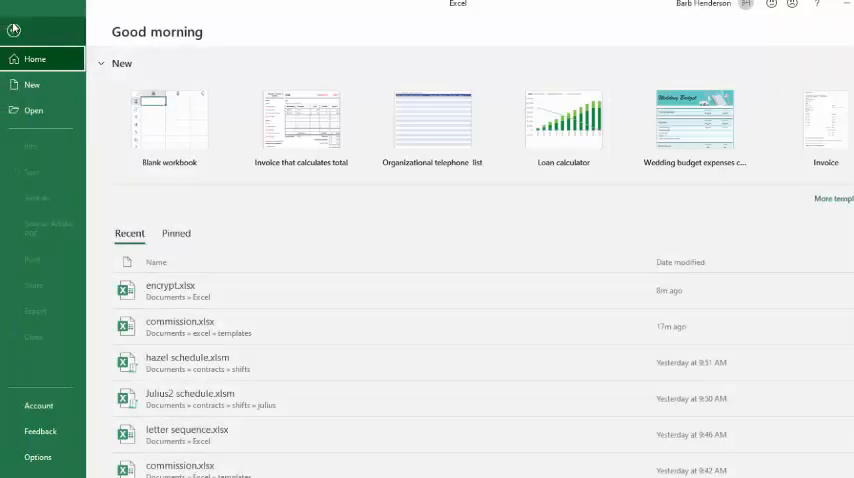
mouse_move(174, 291)
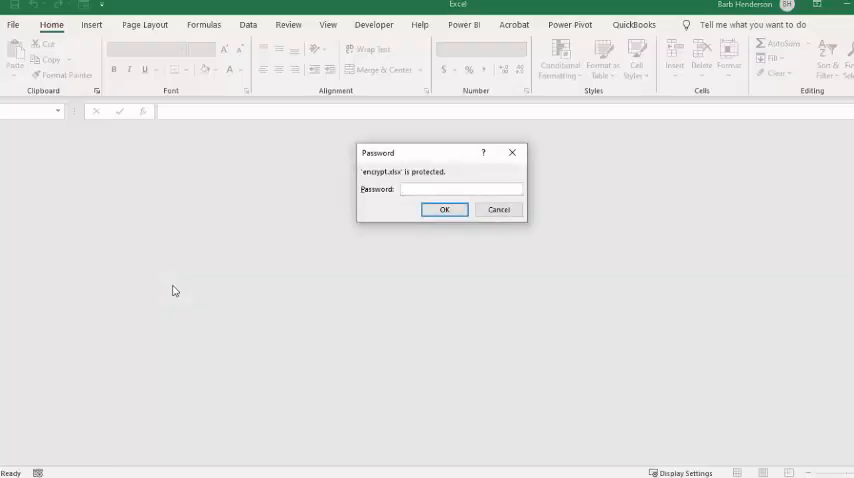
left_click(460, 189)
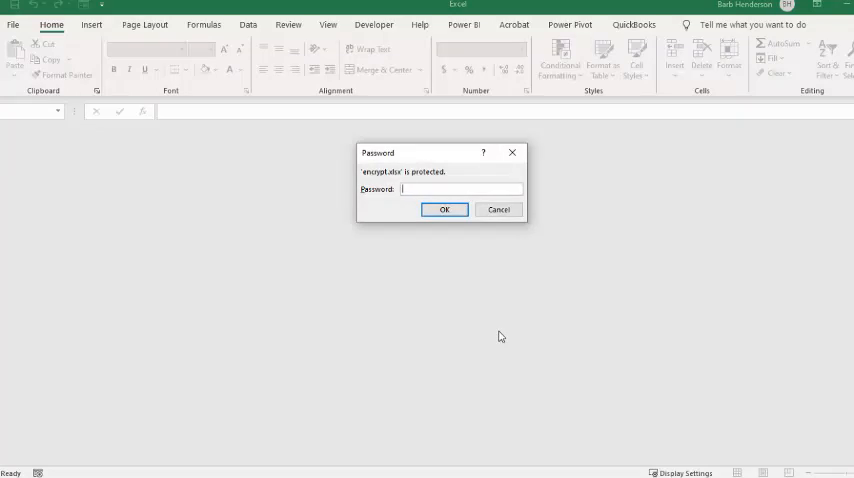
type("••")
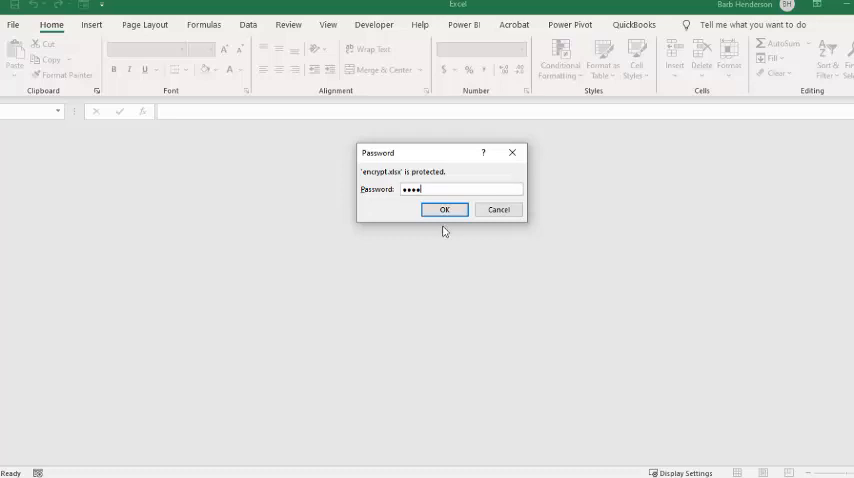
left_click(444, 209)
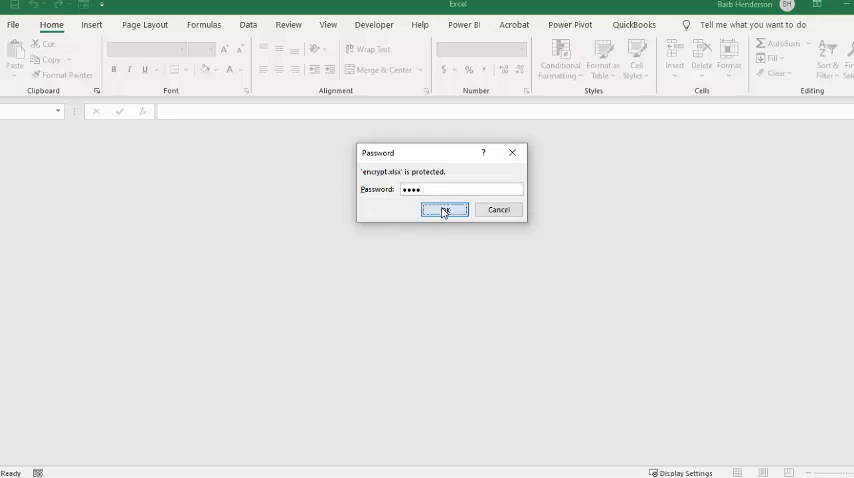
left_click(443, 209)
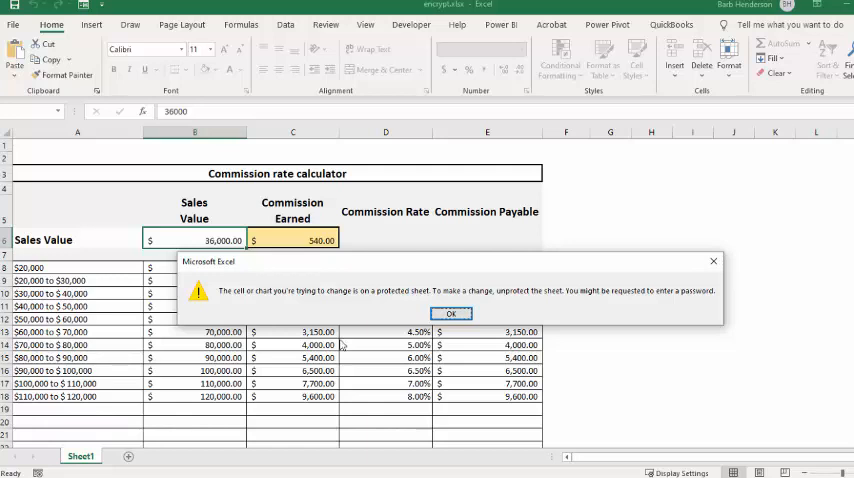
- Dismiss the protection warning, then unprotect the sheet with its password via Review
left_click(450, 313)
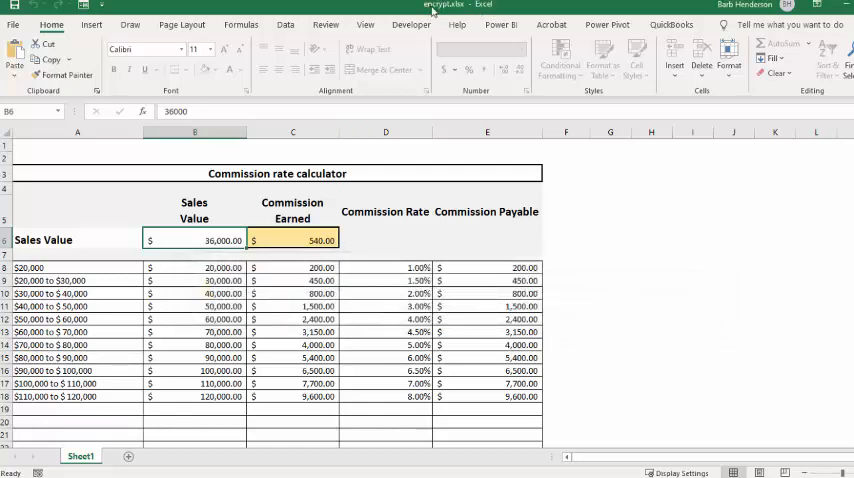
left_click(325, 24)
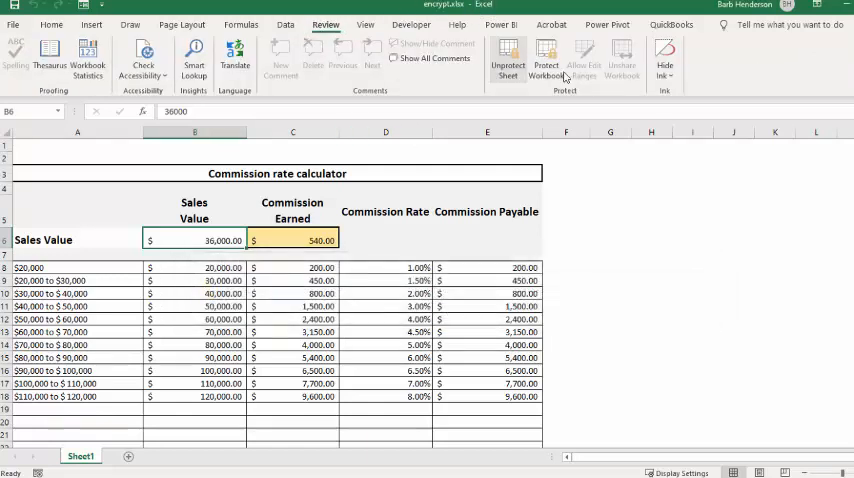
left_click(504, 57)
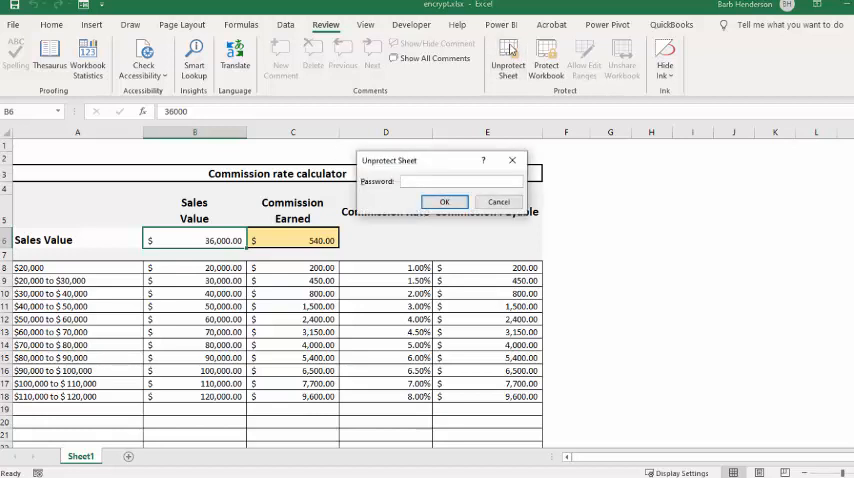
type("••")
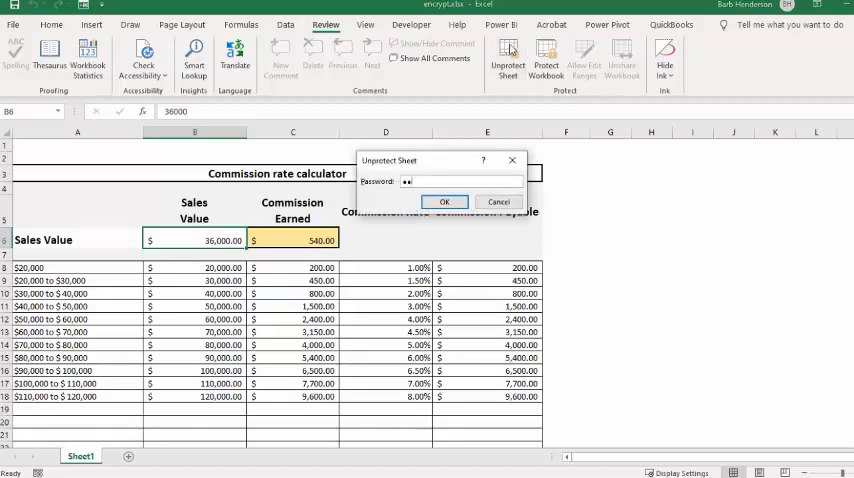
type("••")
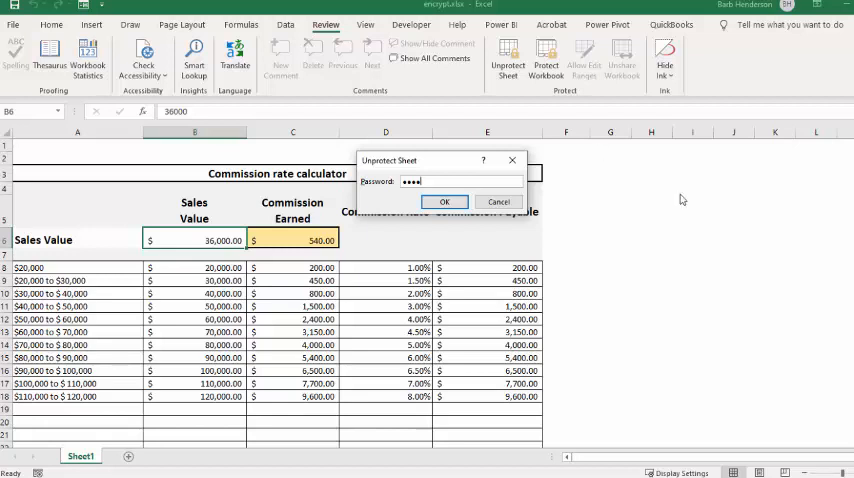
left_click(445, 201)
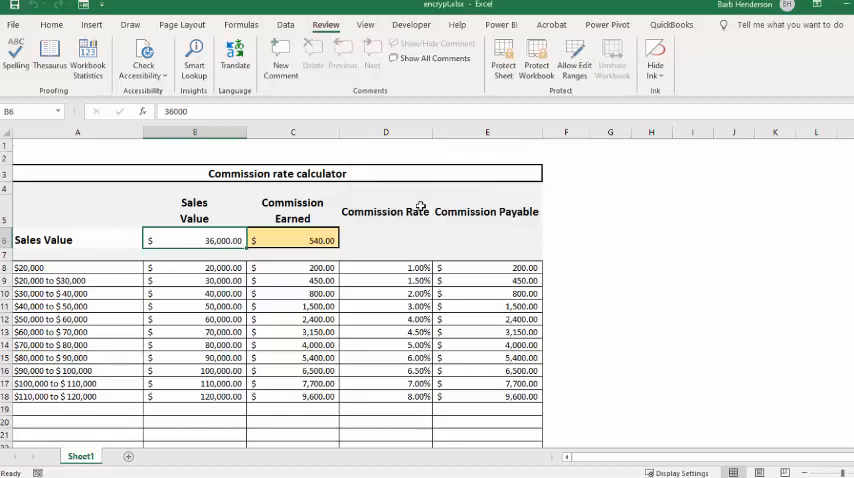